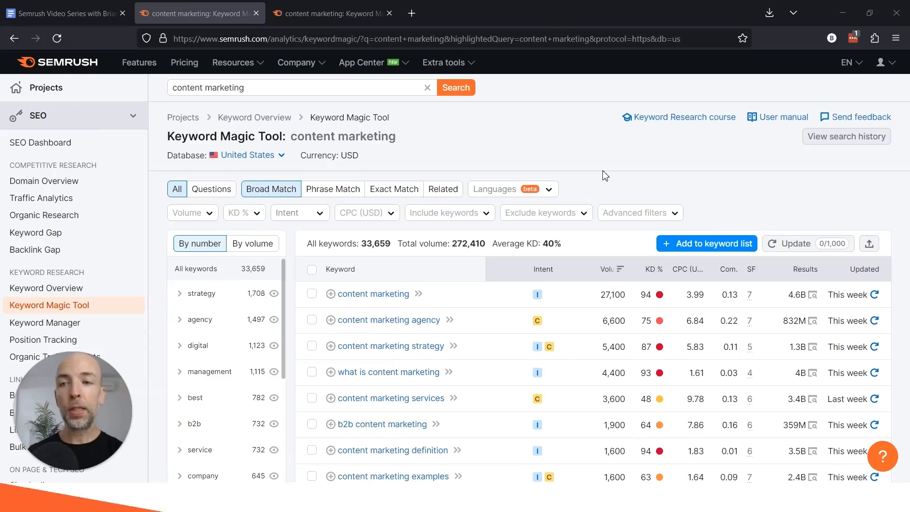
pyautogui.moveTo(226, 104)
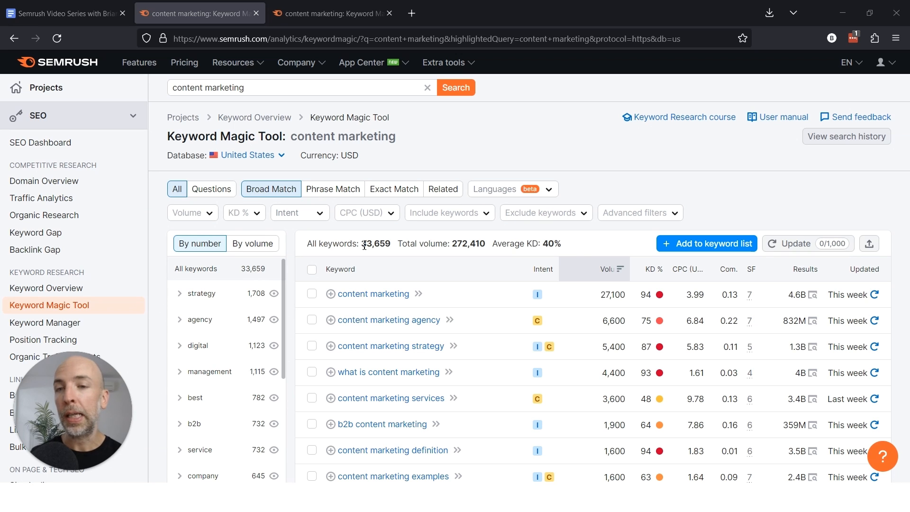
pyautogui.moveTo(211, 189)
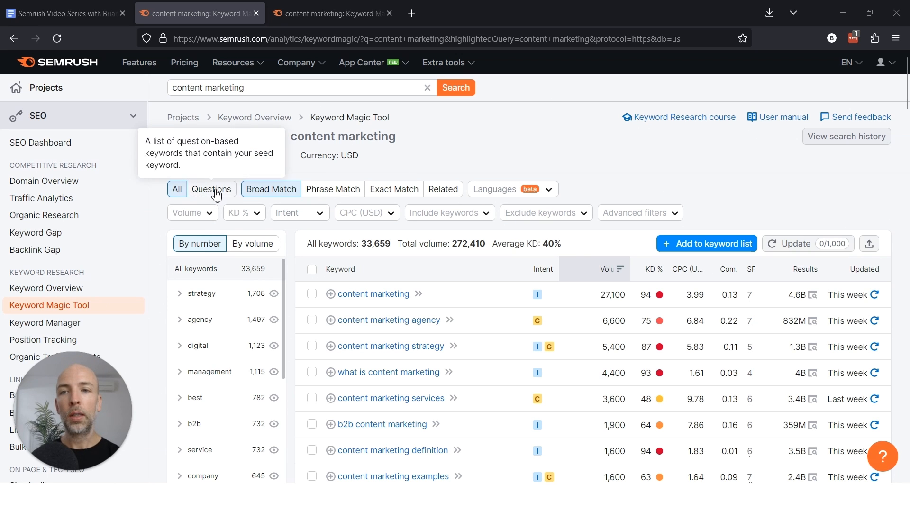
# Step: Switch the 'content marketing' keyword table to Questions only and scroll through the question keywords
pyautogui.click(210, 189)
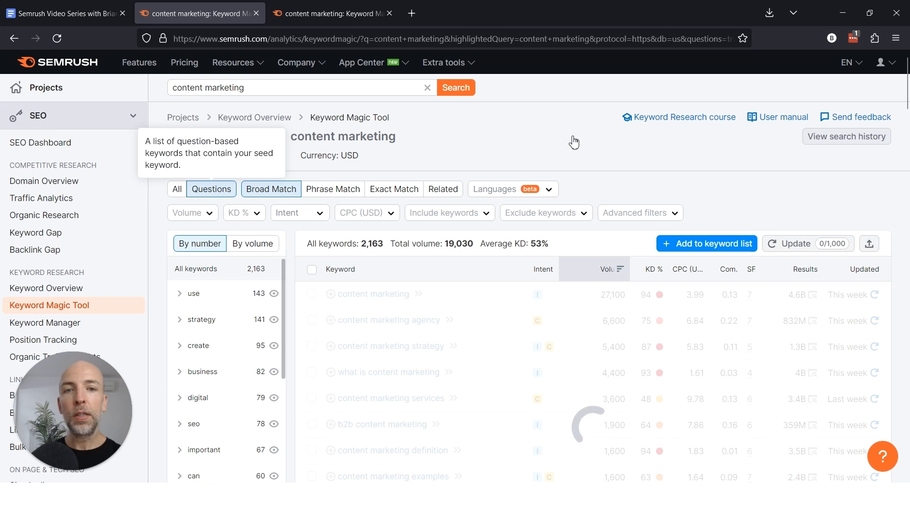
pyautogui.click(210, 189)
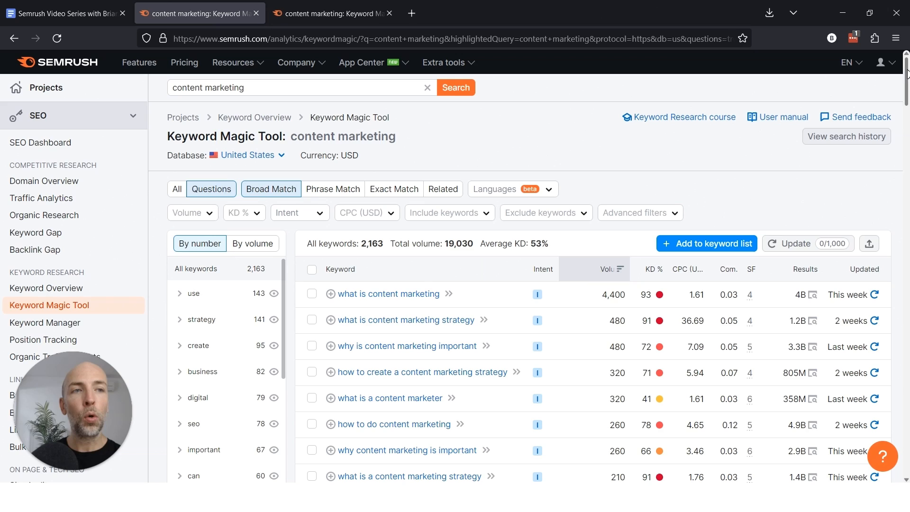
pyautogui.scroll(-3)
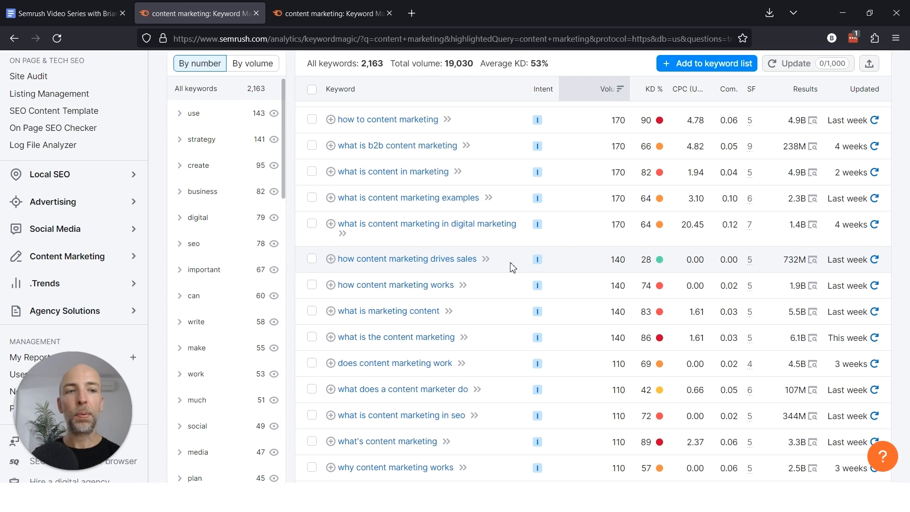
pyautogui.scroll(-3)
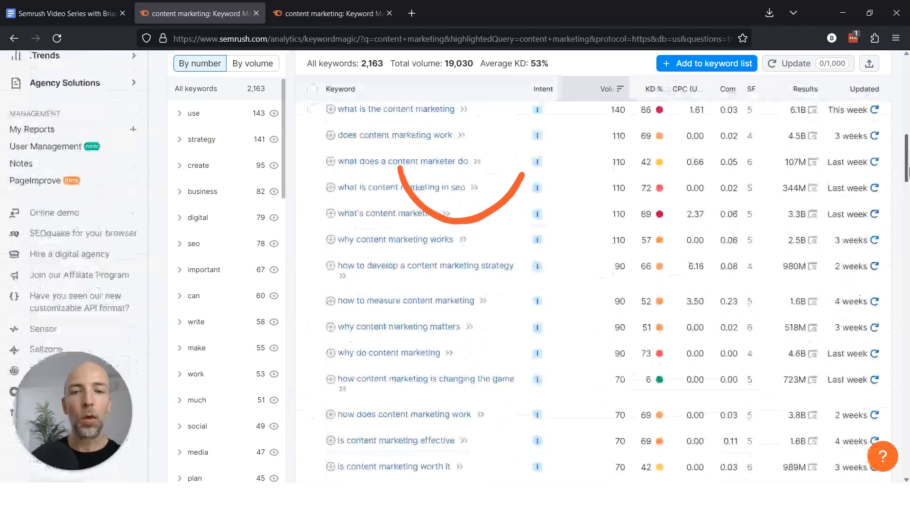
pyautogui.moveTo(511, 161)
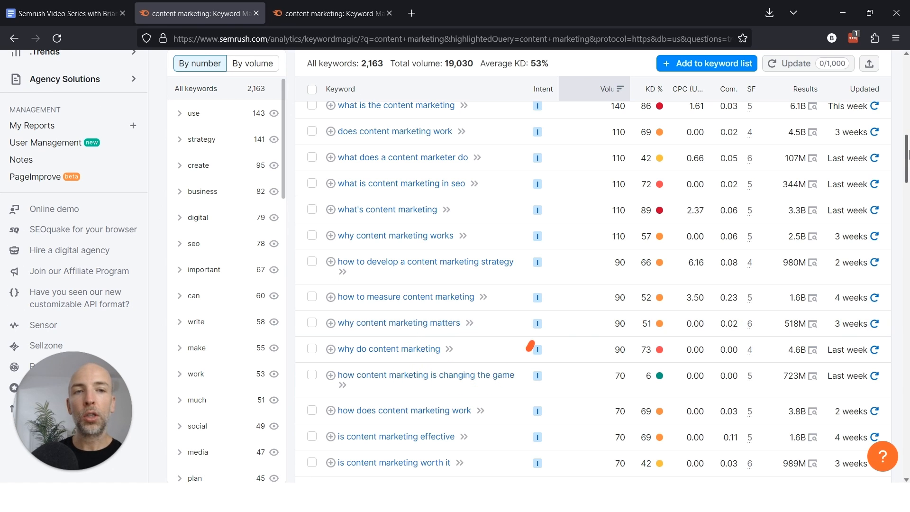
pyautogui.scroll(-3)
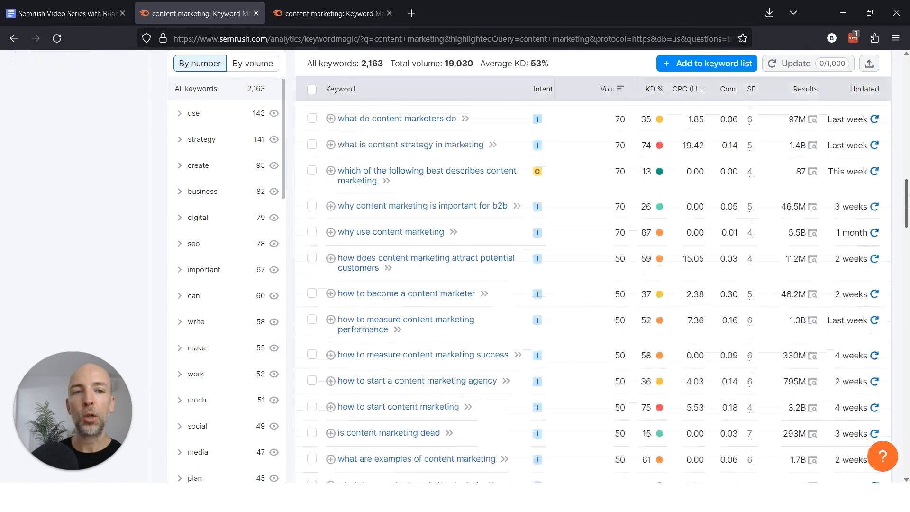
pyautogui.scroll(-3)
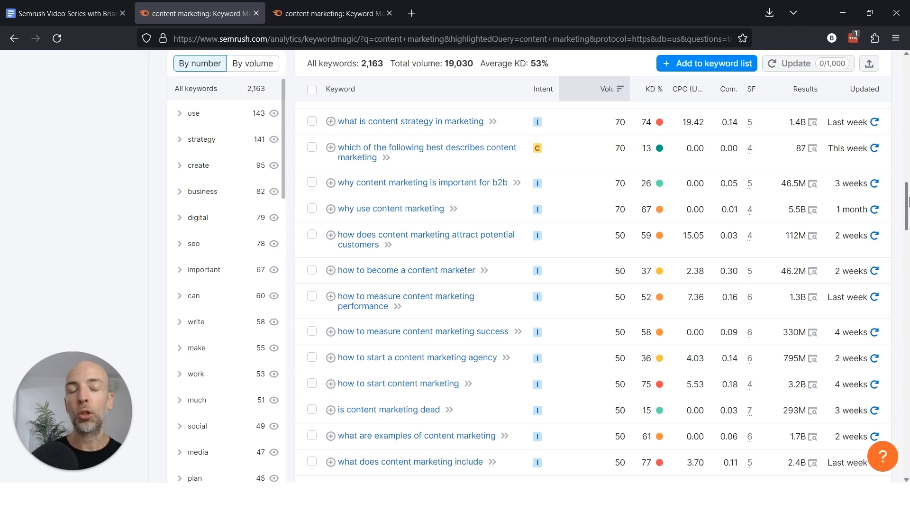
pyautogui.moveTo(848, 191)
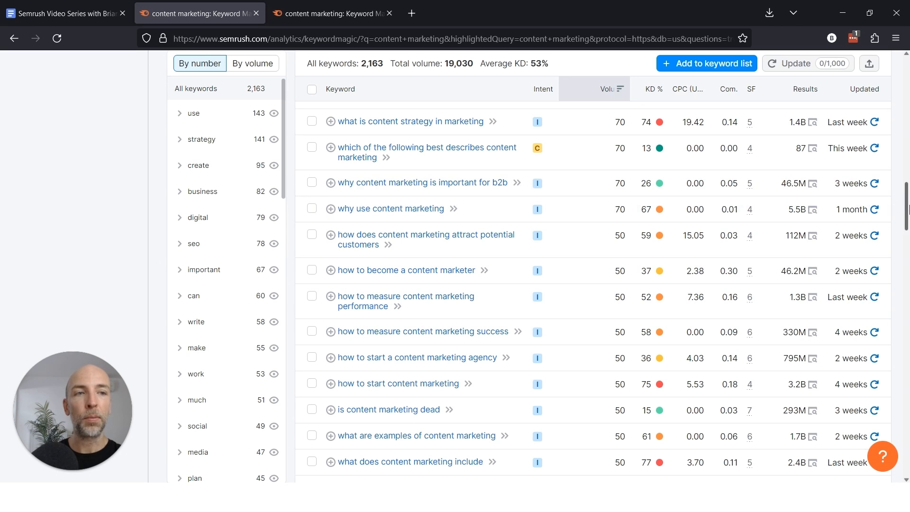
pyautogui.scroll(3)
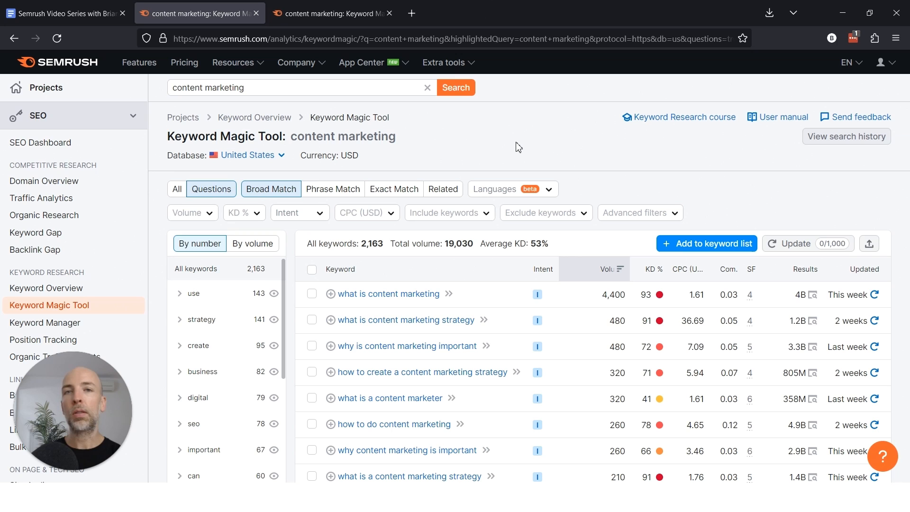
pyautogui.moveTo(178, 188)
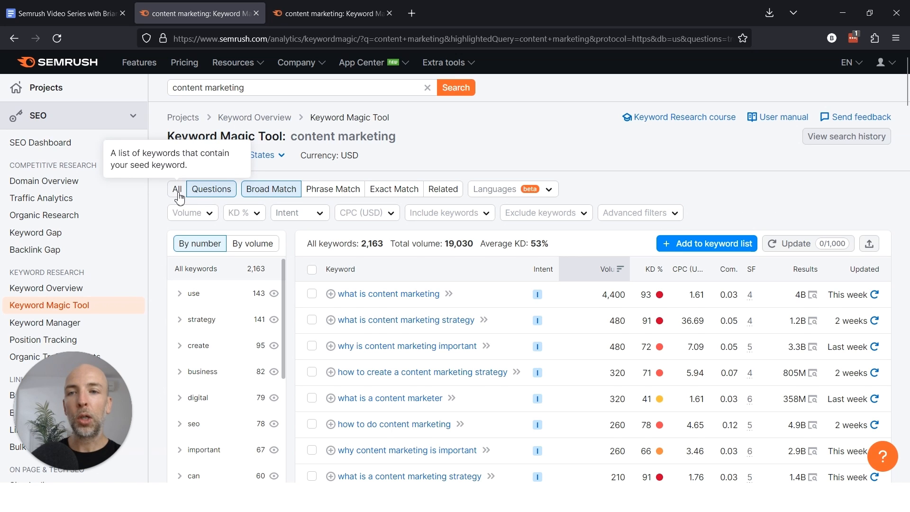
# Step: Return to All keywords and sort the table by KD % ascending, lowest difficulty first
pyautogui.click(178, 188)
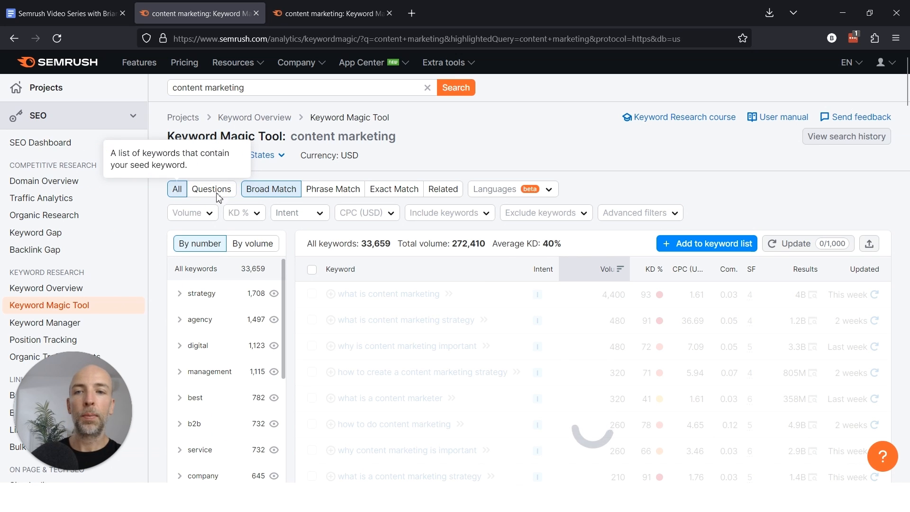
pyautogui.click(648, 268)
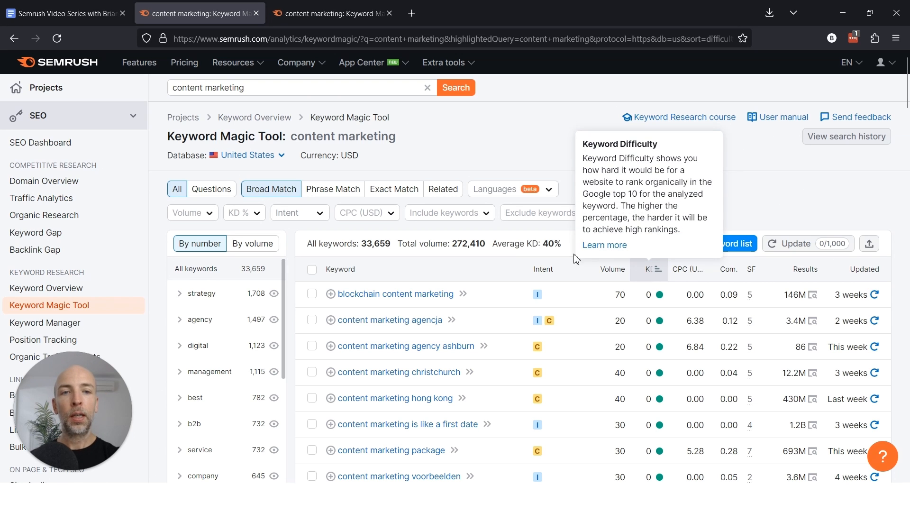
pyautogui.moveTo(747, 211)
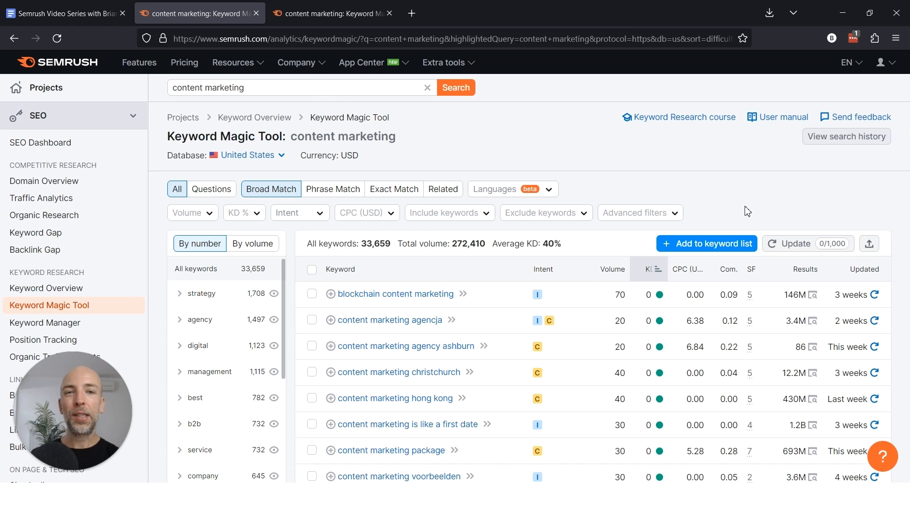
pyautogui.moveTo(479, 189)
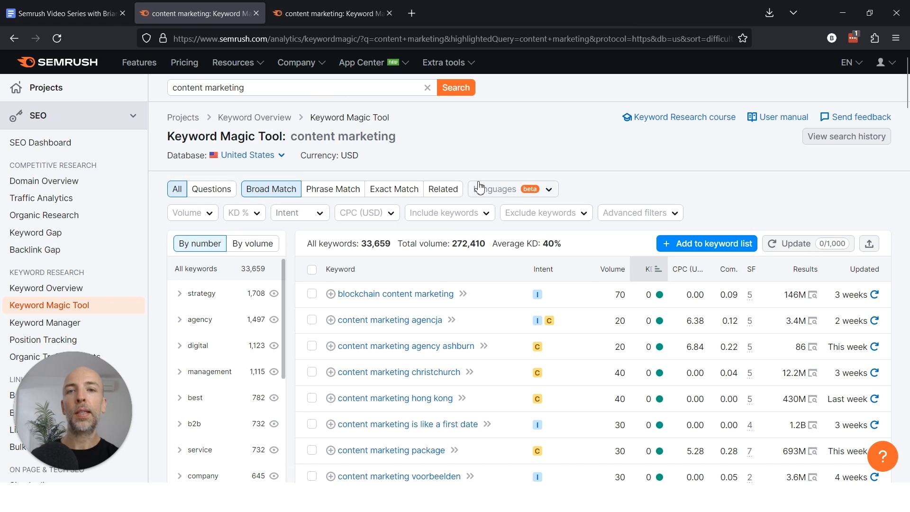
pyautogui.moveTo(500, 174)
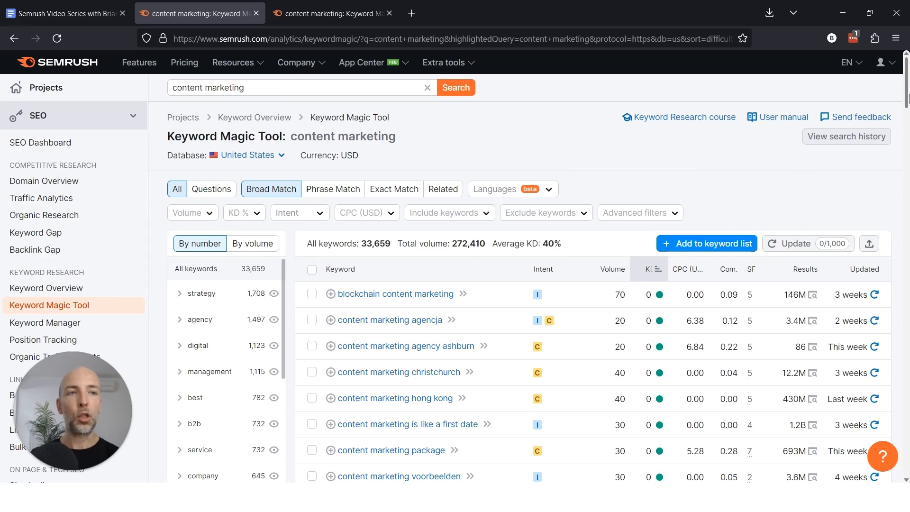
pyautogui.scroll(-3)
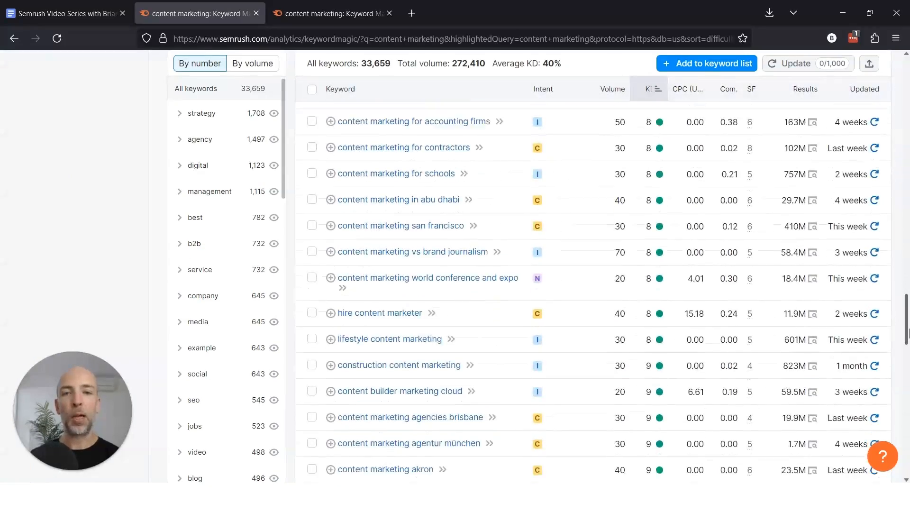
pyautogui.scroll(-3)
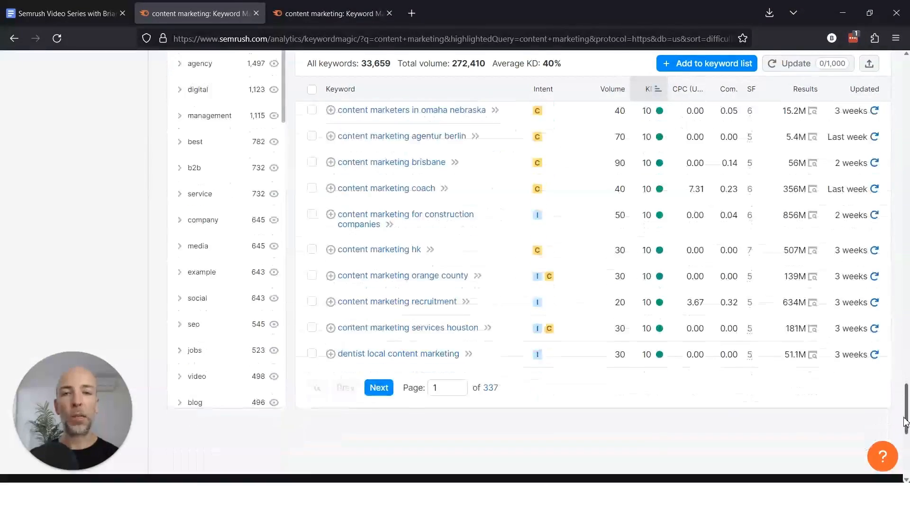
pyautogui.scroll(3)
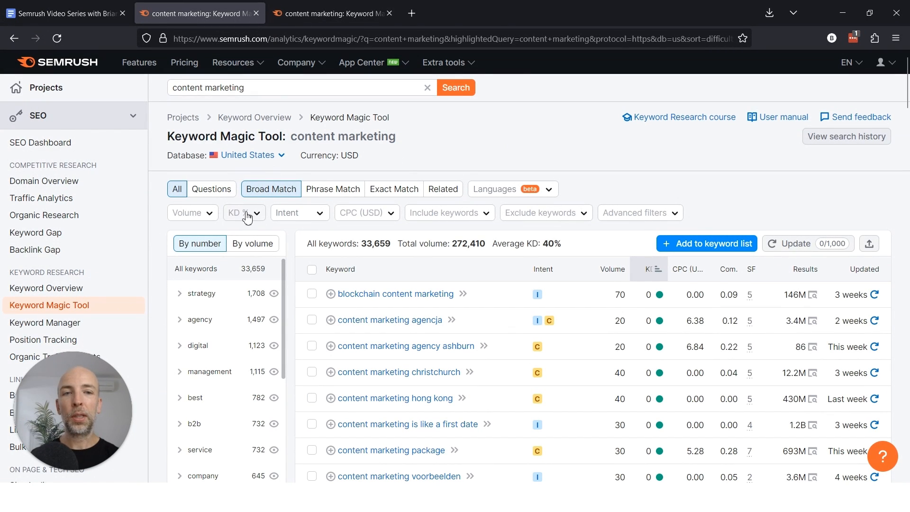
# Step: Filter KD % to Easy (15–29%), leaving 329 easy-difficulty keywords
pyautogui.click(242, 212)
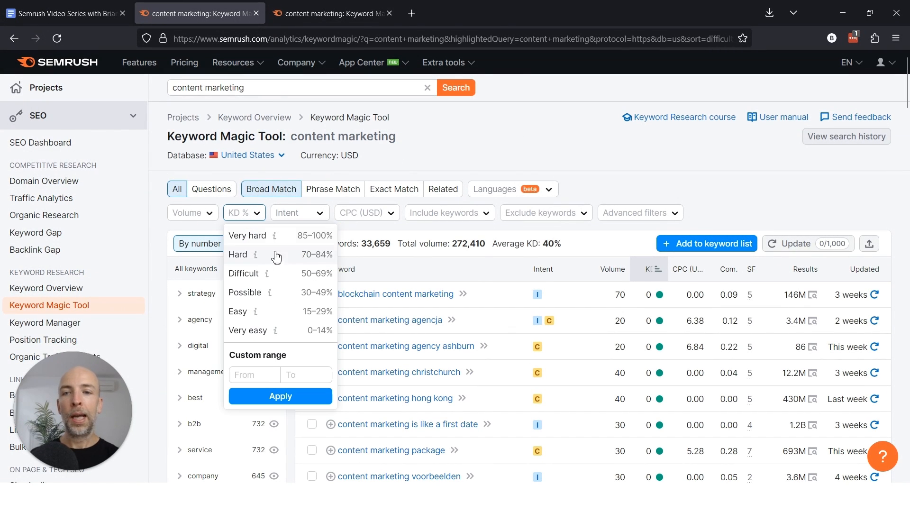
pyautogui.moveTo(290, 313)
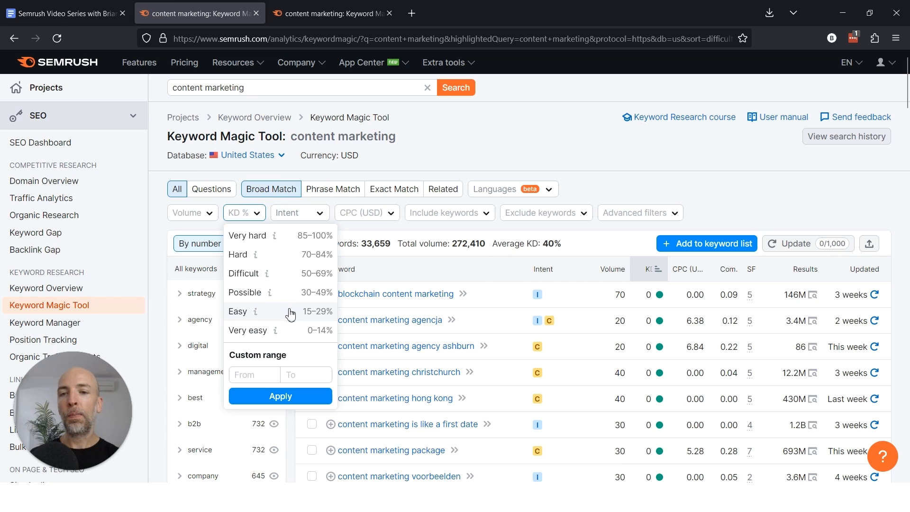
pyautogui.moveTo(306, 333)
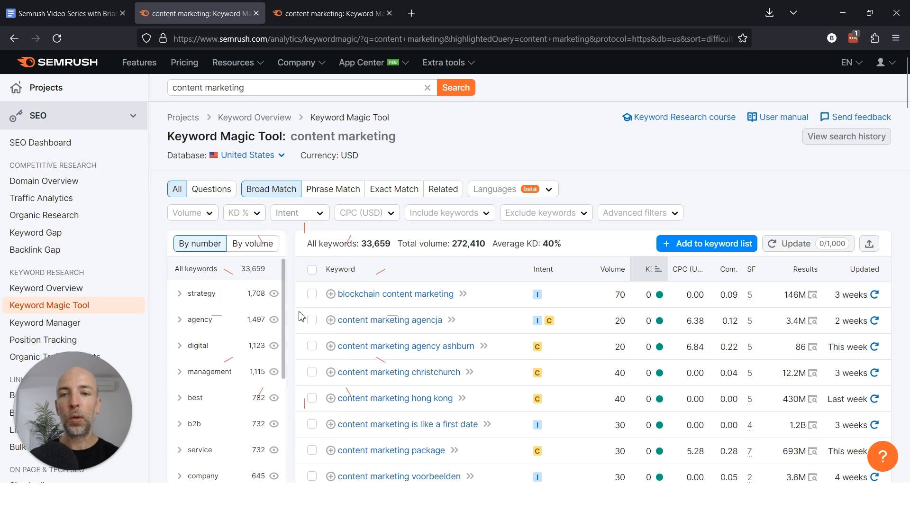
pyautogui.click(239, 212)
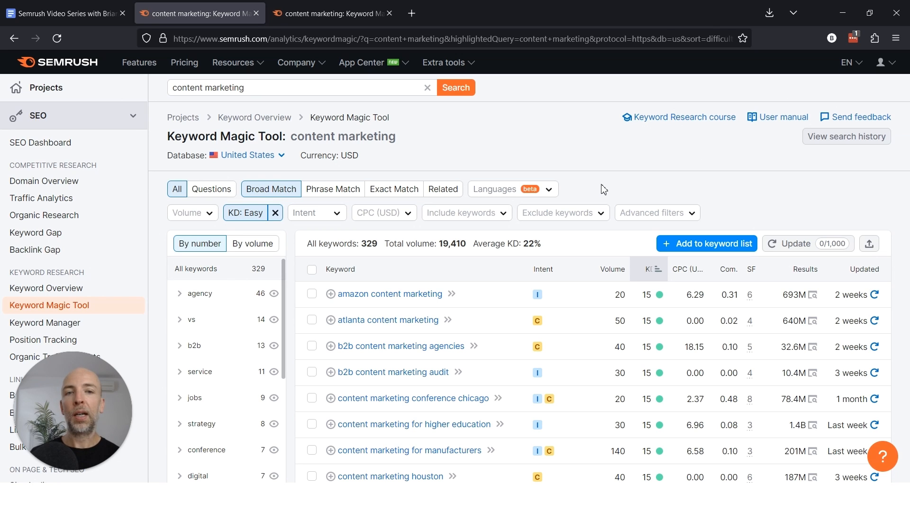
pyautogui.moveTo(648, 312)
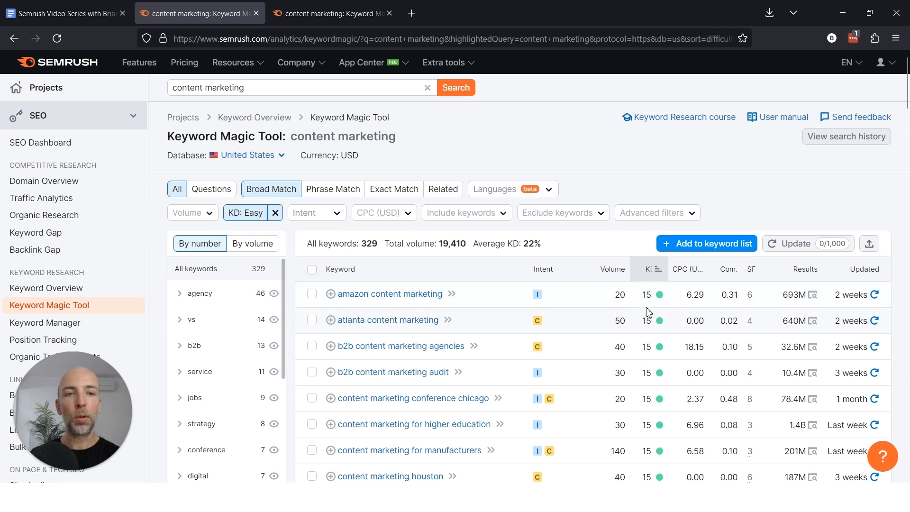
pyautogui.moveTo(640, 172)
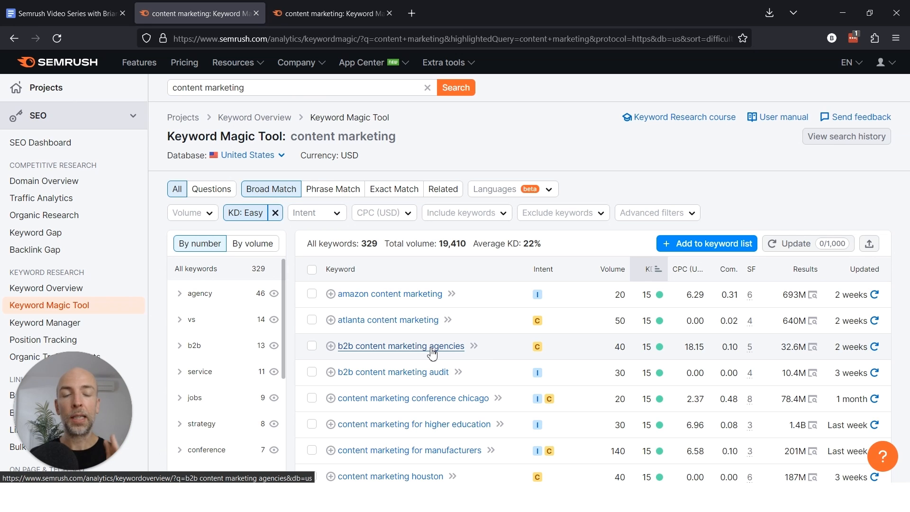
pyautogui.moveTo(659, 347)
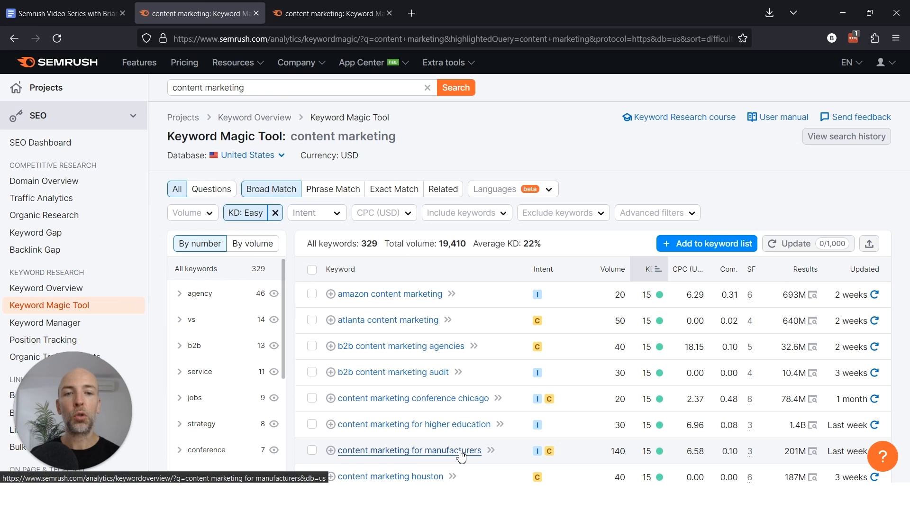
pyautogui.moveTo(621, 438)
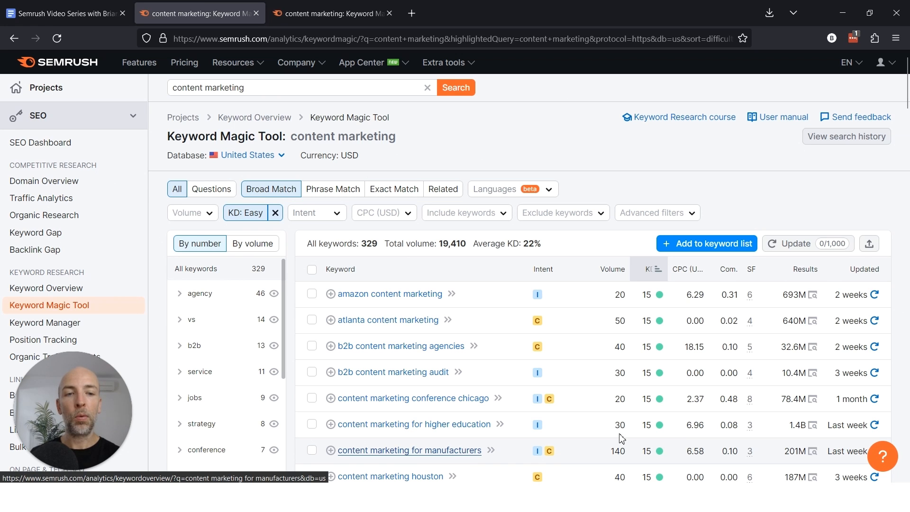